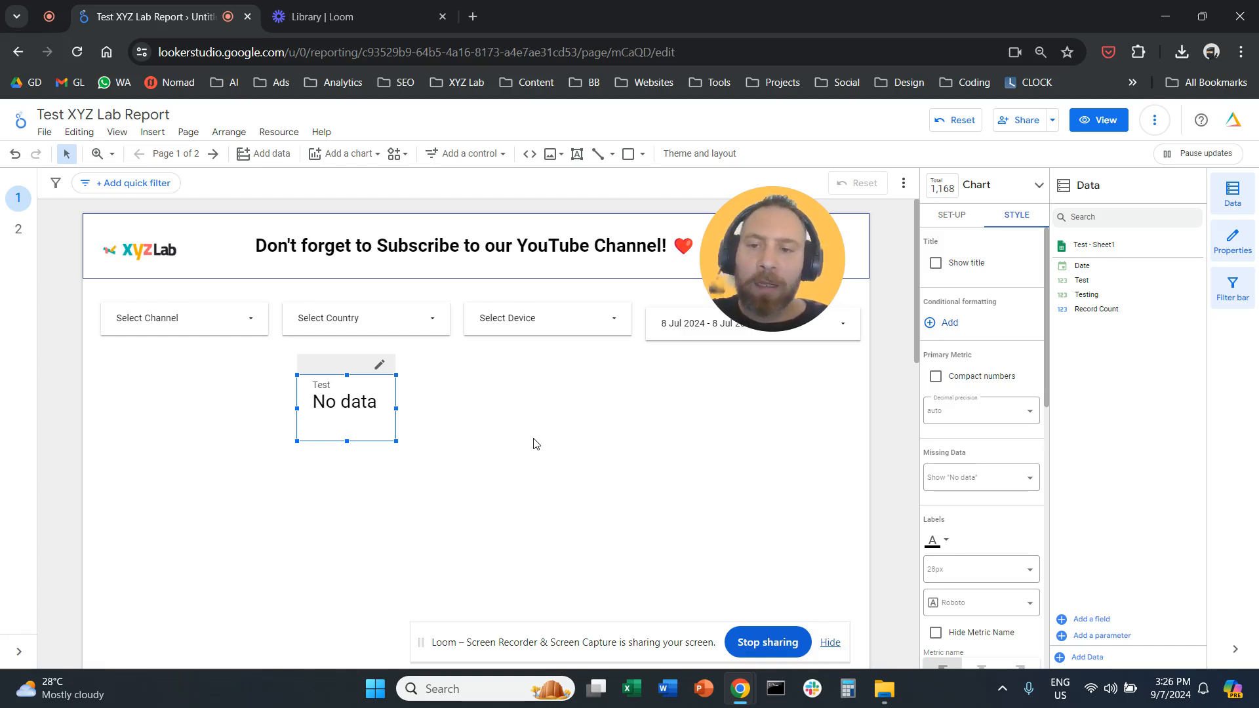
pyautogui.moveTo(482, 435)
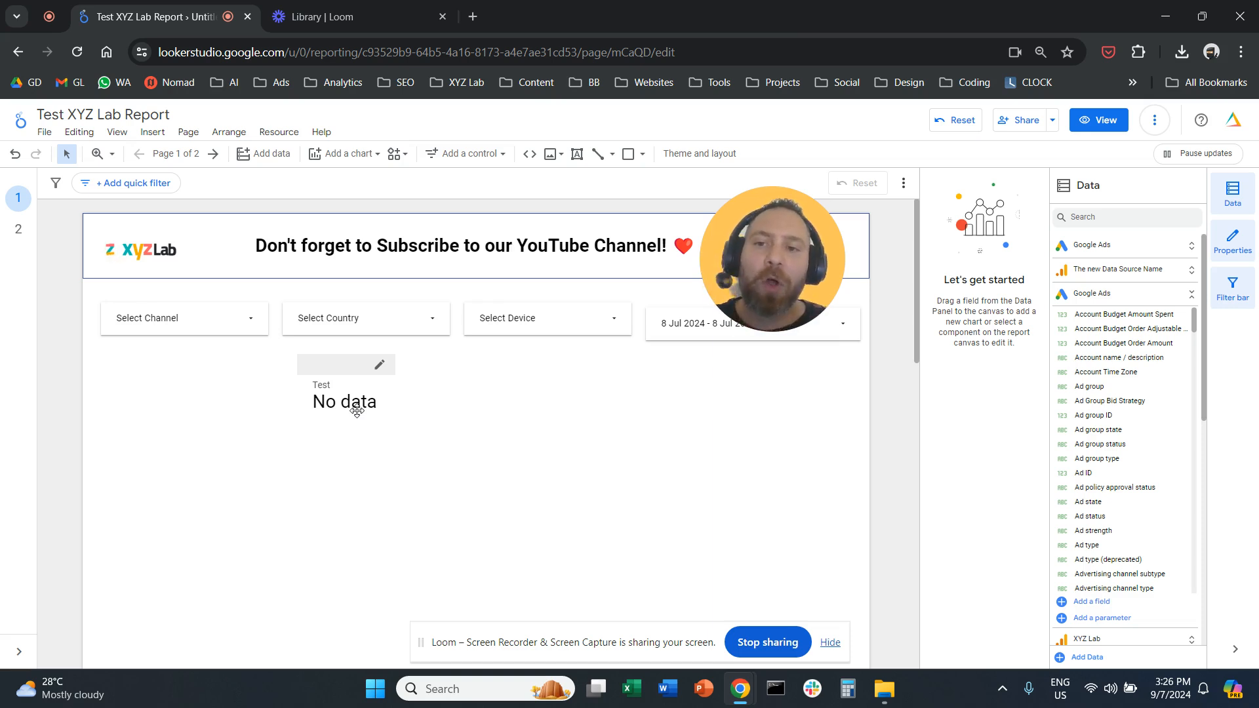
# Select the Test scorecard and list its Missing Data display options under Style
pyautogui.click(345, 407)
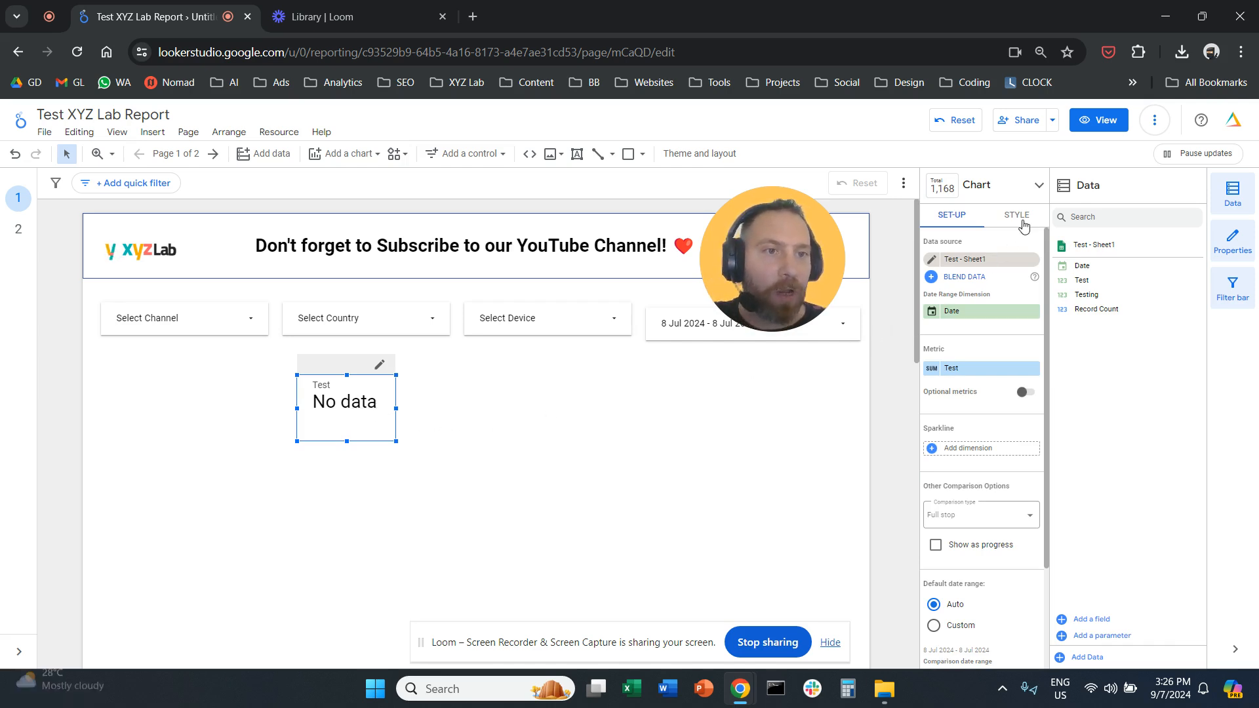
pyautogui.click(1014, 214)
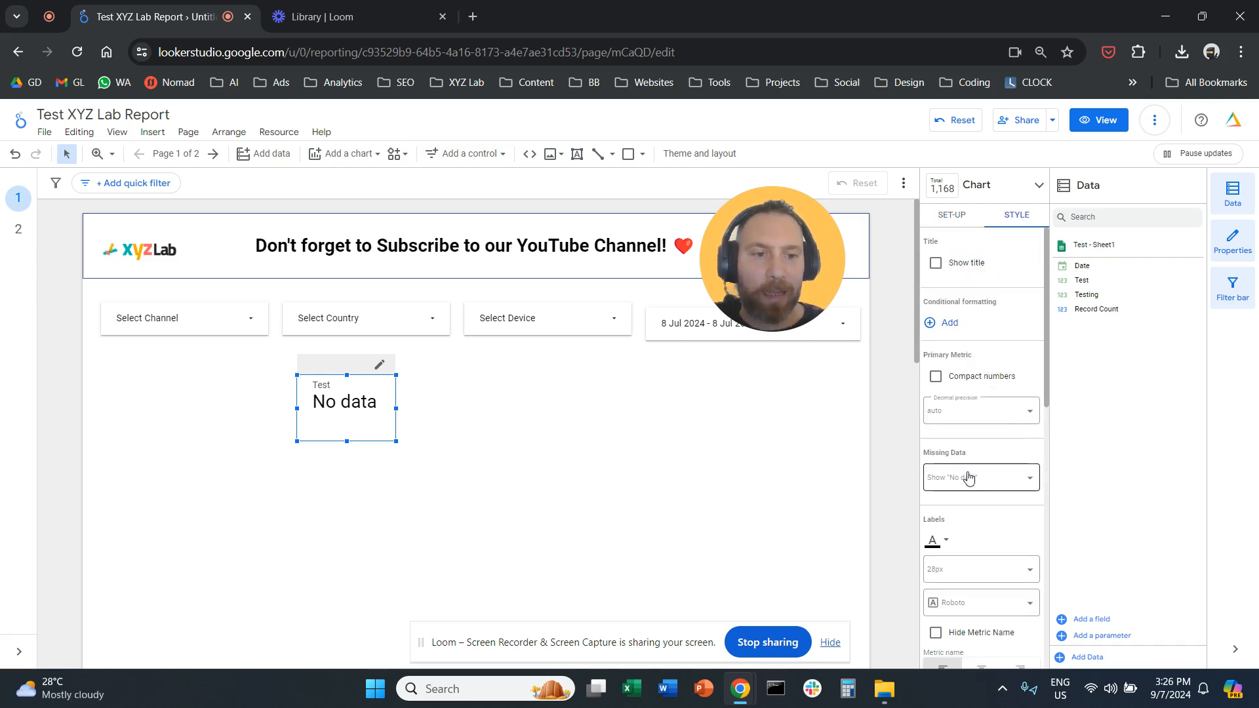
pyautogui.click(980, 477)
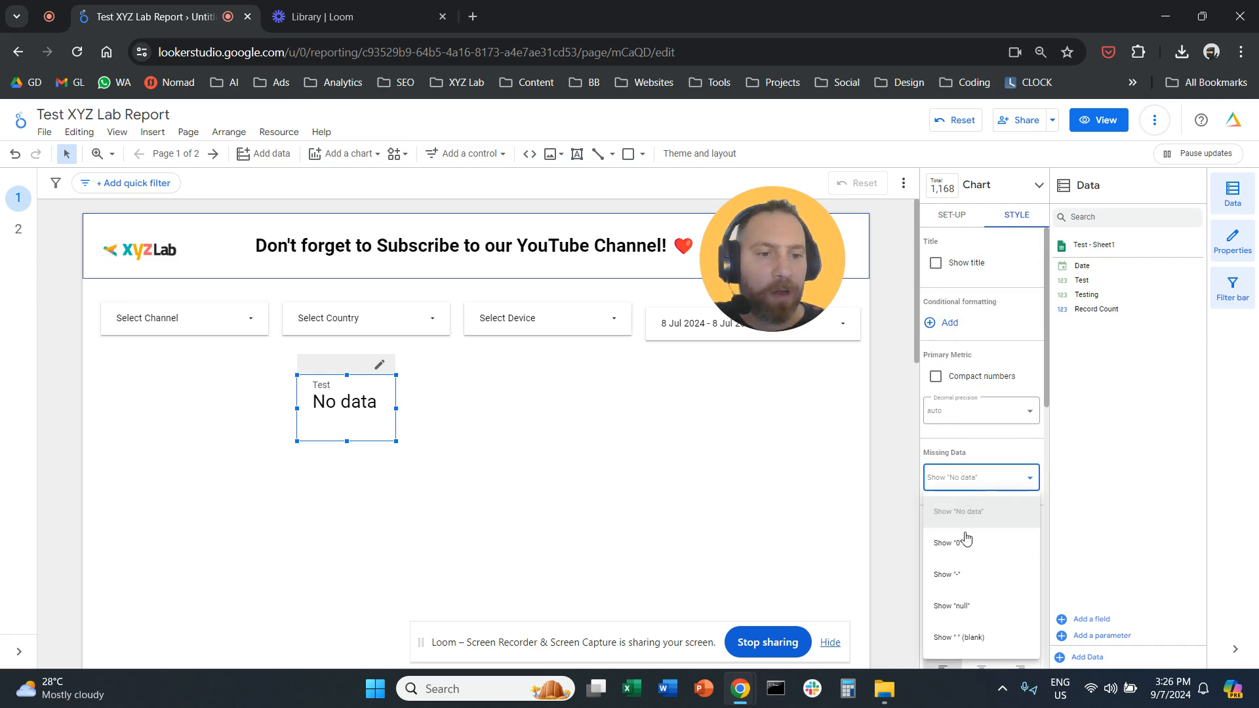
# Set Missing Data to Show "0", then try Show " " (blank)
pyautogui.click(950, 542)
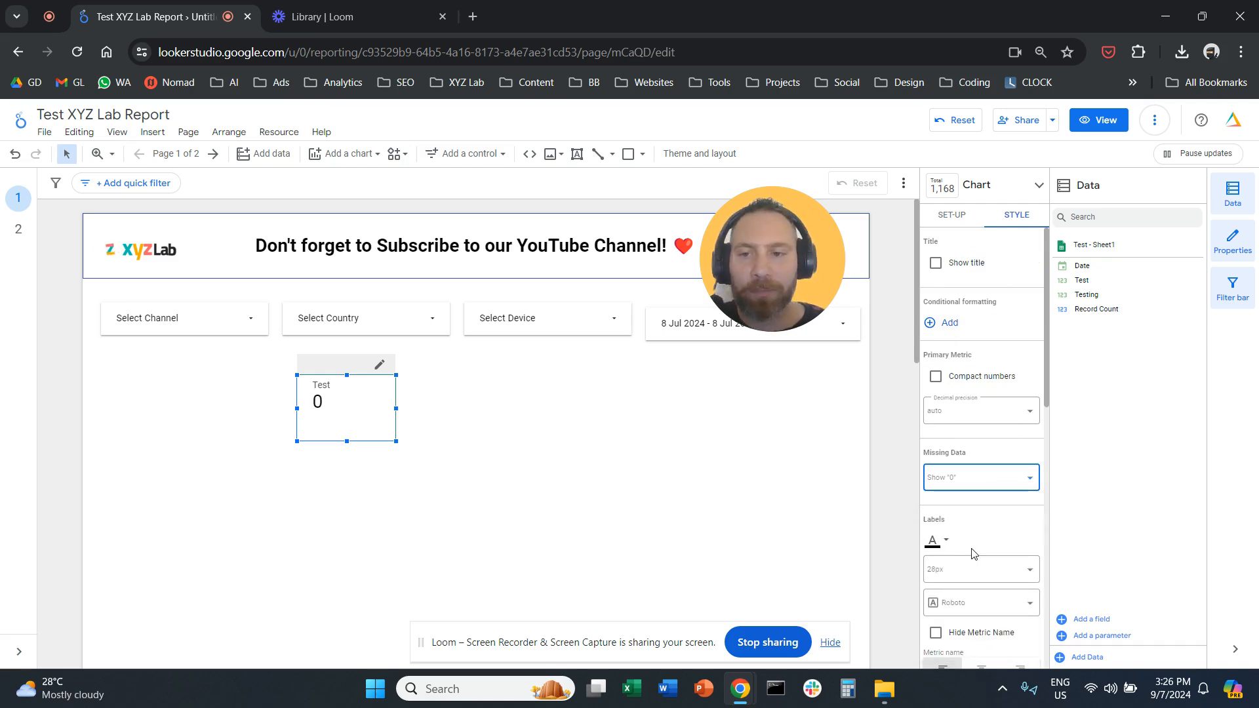
pyautogui.click(980, 477)
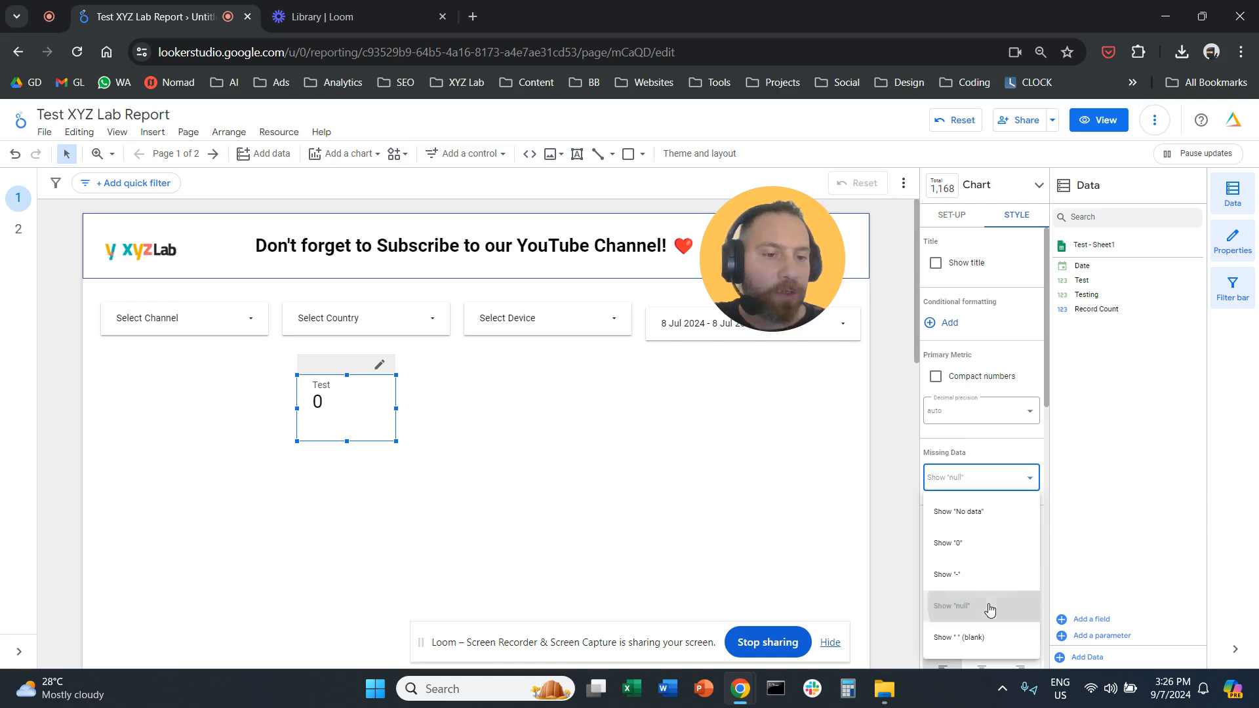
pyautogui.click(957, 638)
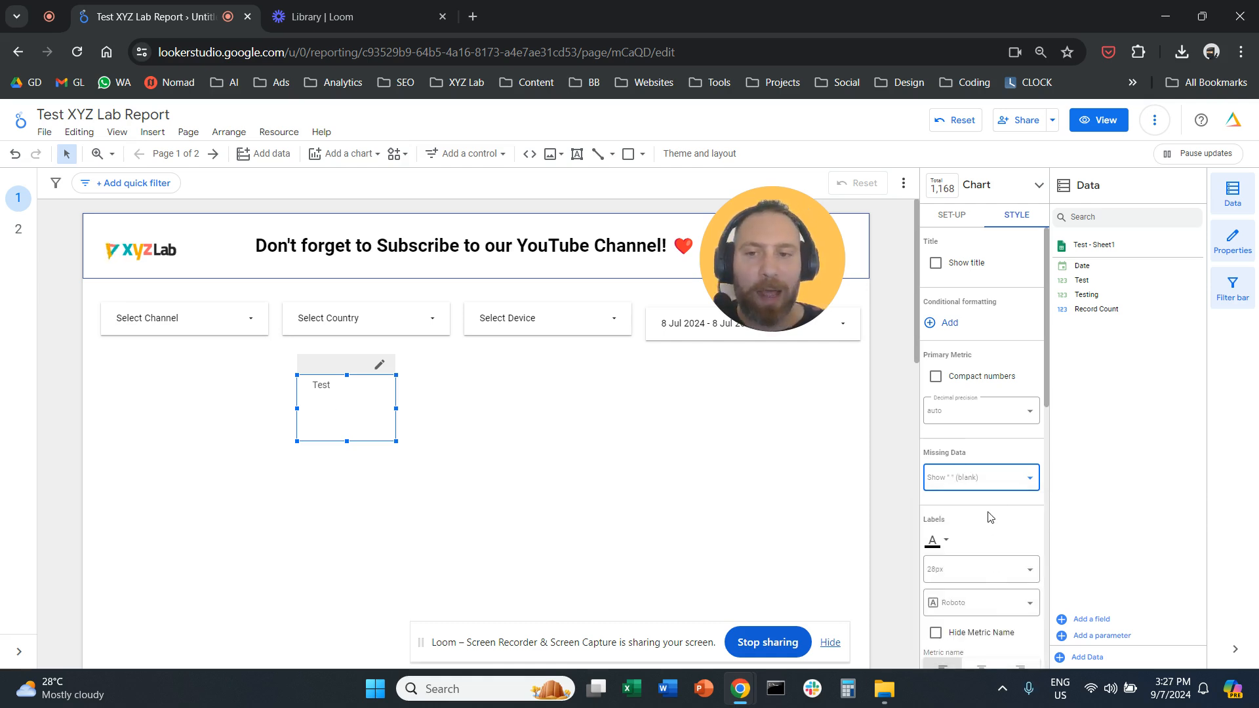
pyautogui.click(980, 477)
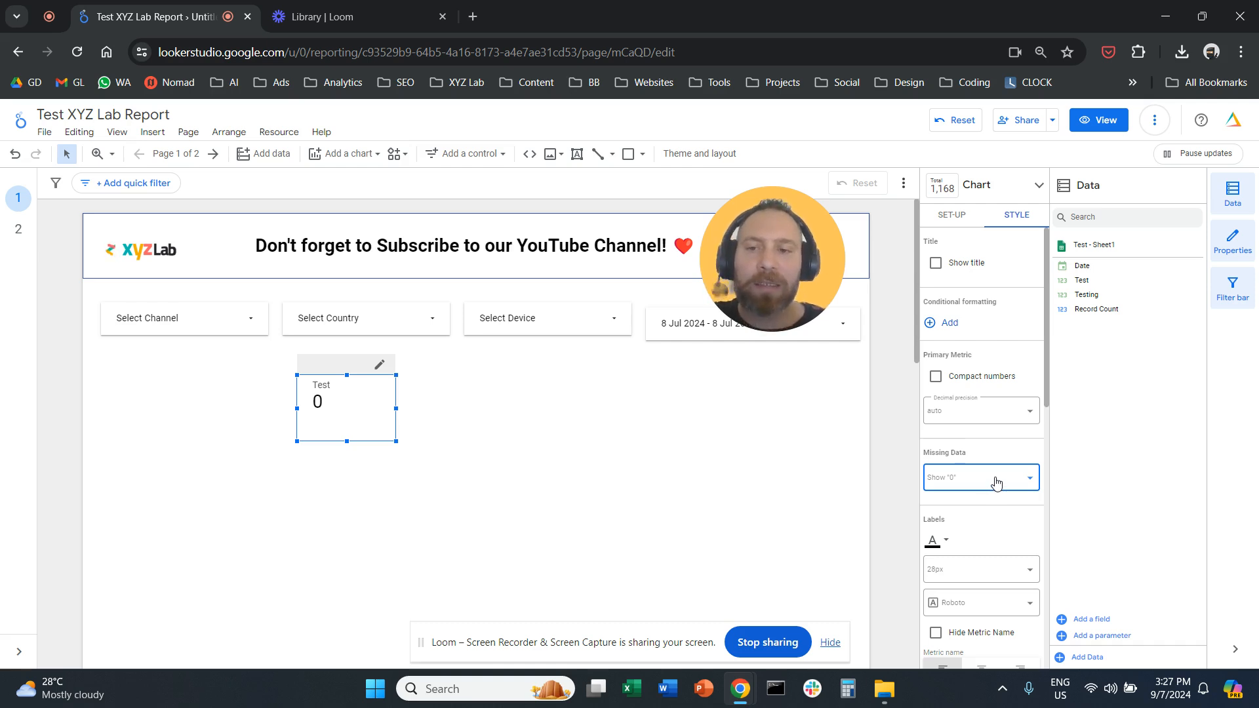
# Set the Test scorecard's Missing Data to Show " " (blank)
pyautogui.click(981, 478)
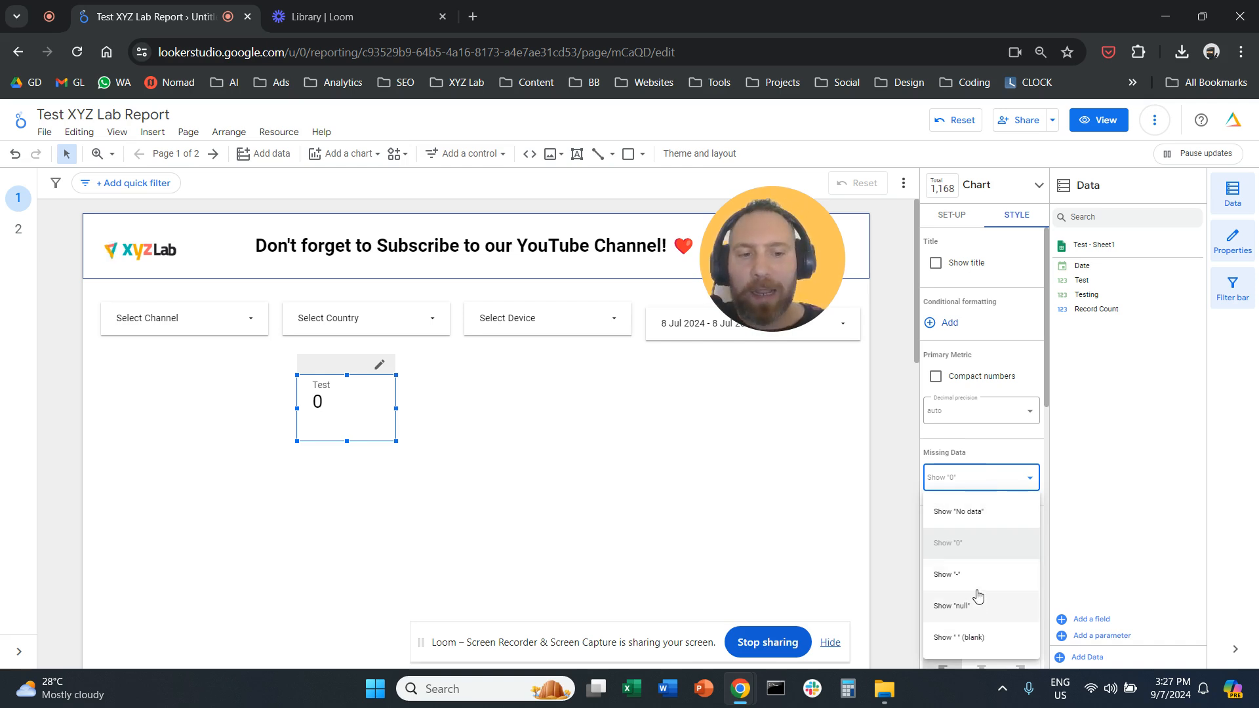
pyautogui.click(947, 574)
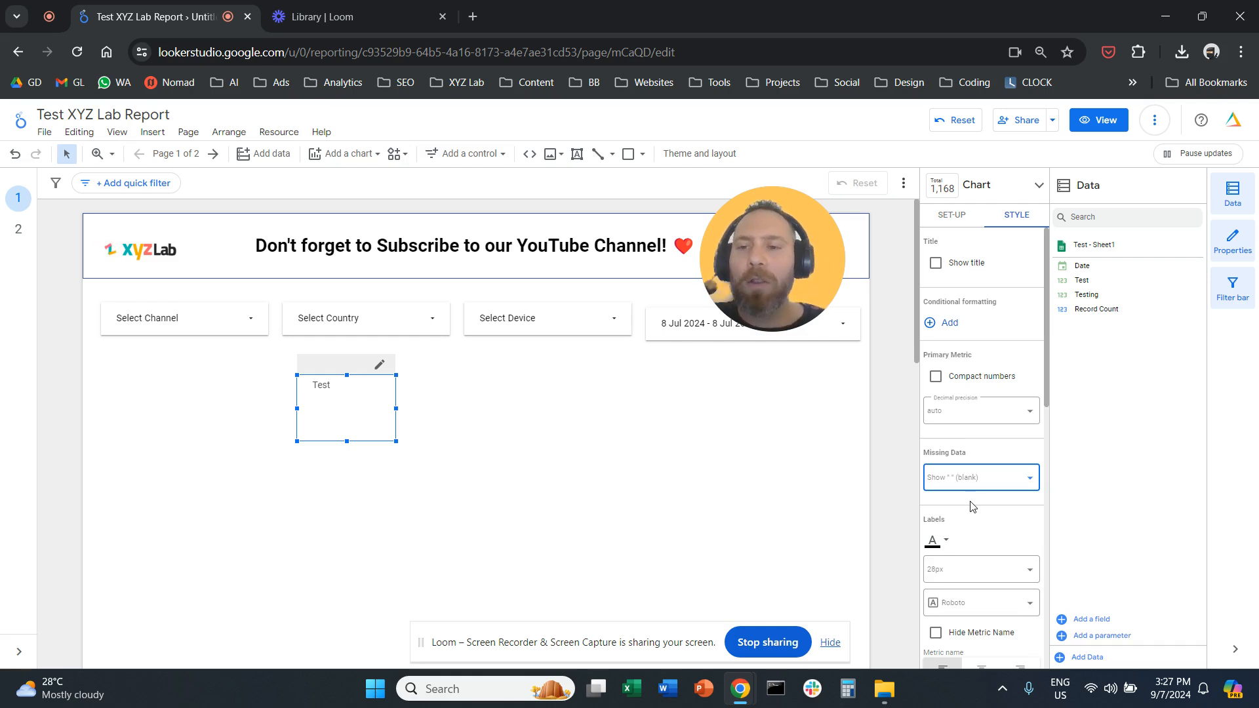
pyautogui.moveTo(971, 504)
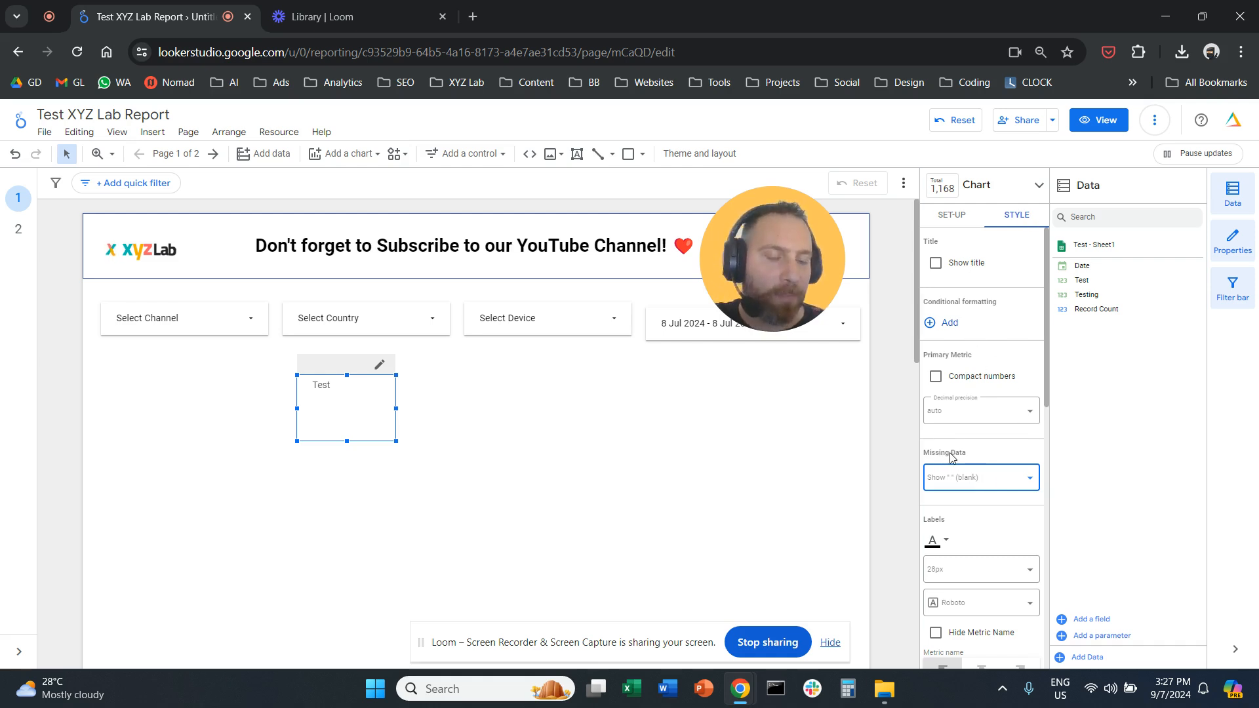
# Set the Test scorecard's Missing Data back to Show "0"
pyautogui.click(979, 478)
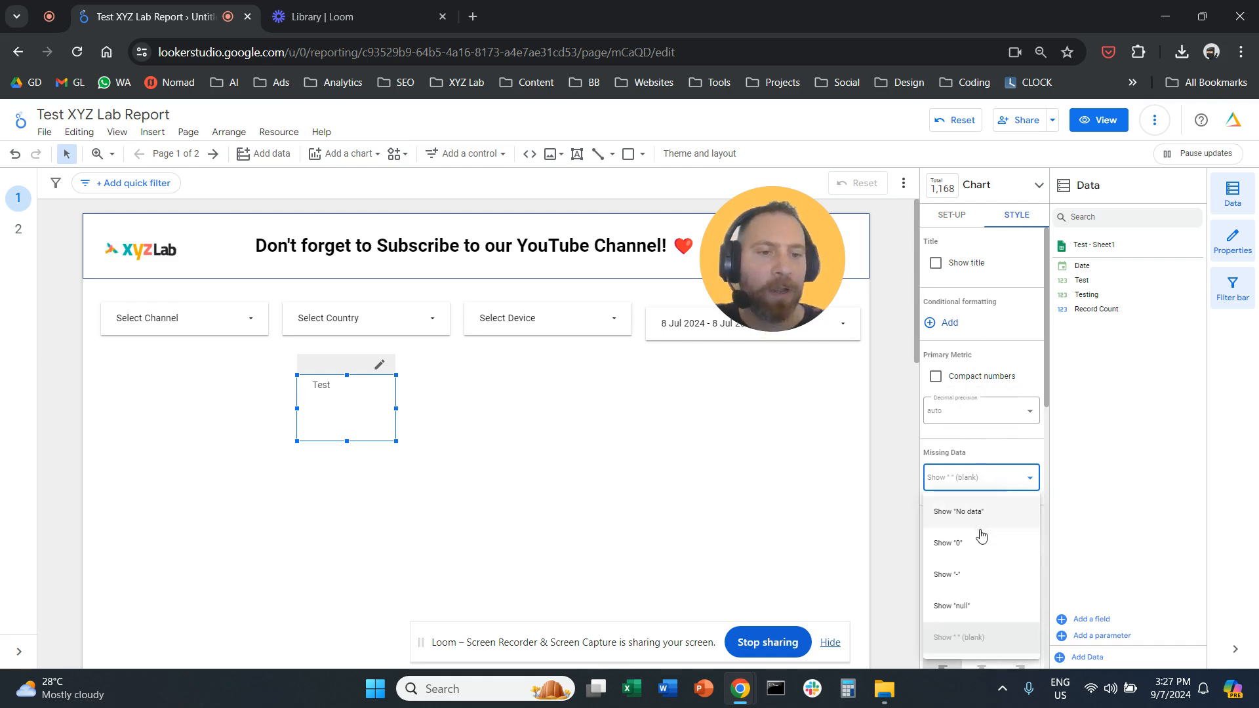
pyautogui.moveTo(976, 552)
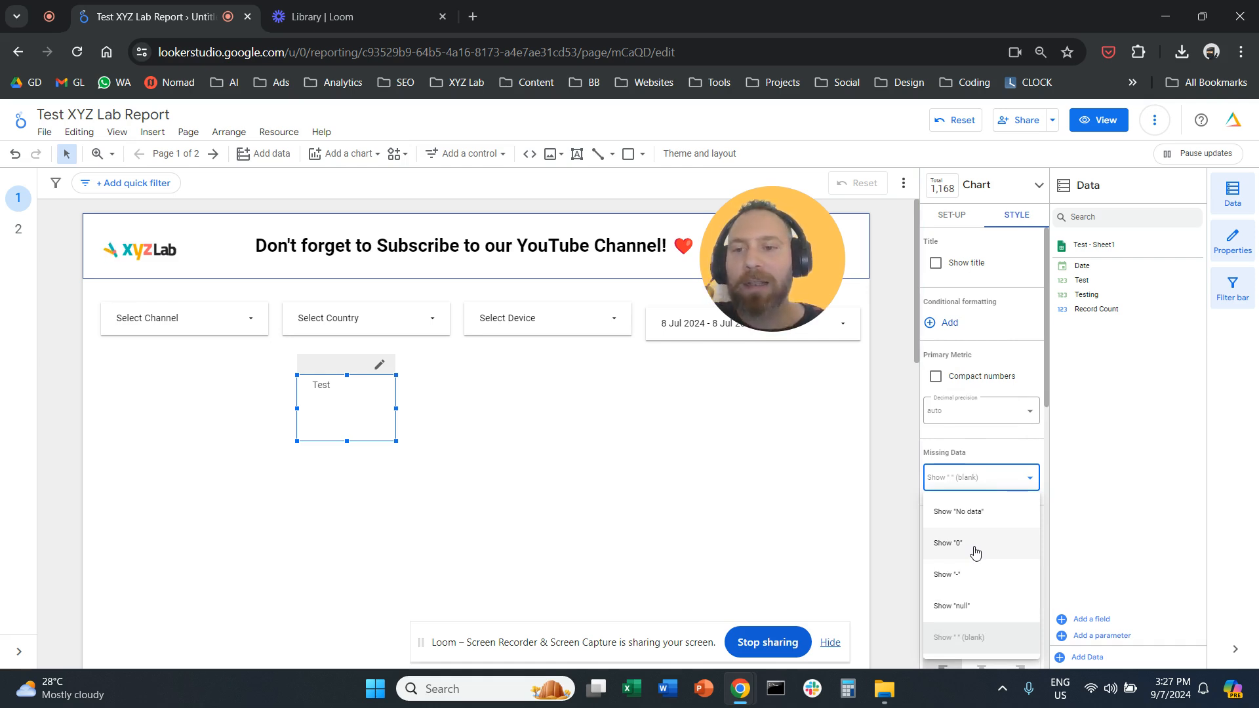
pyautogui.click(948, 543)
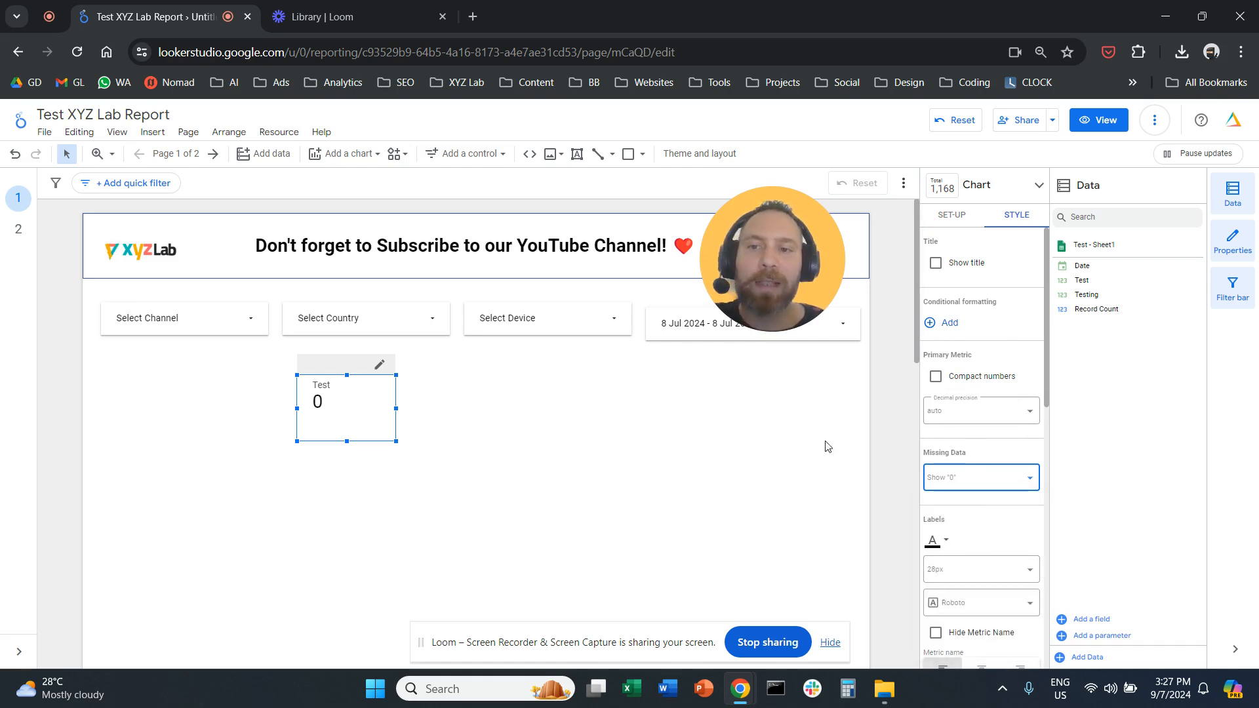